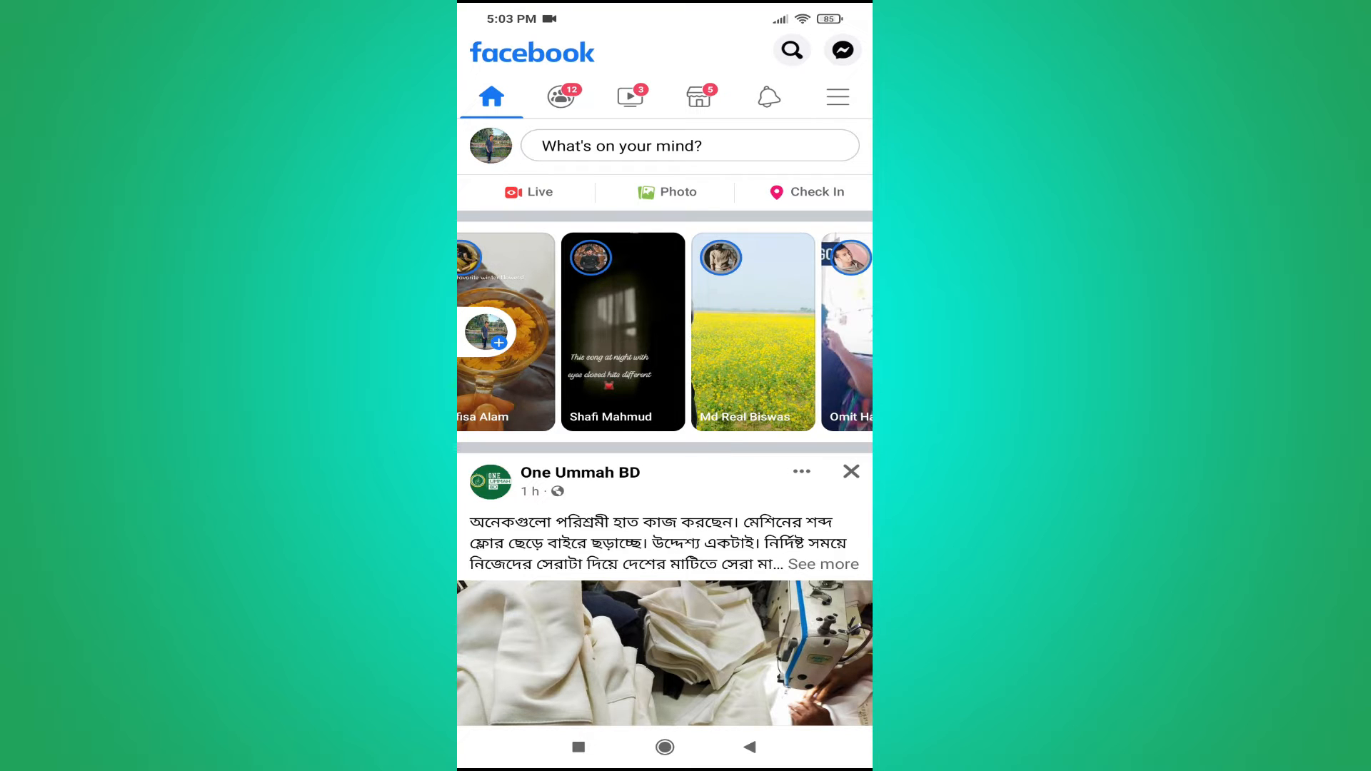
Step: From the home feed menu, reach Settings & privacy and its Media preferences entry
{"action": "left_click", "coordinate": [838, 96]}
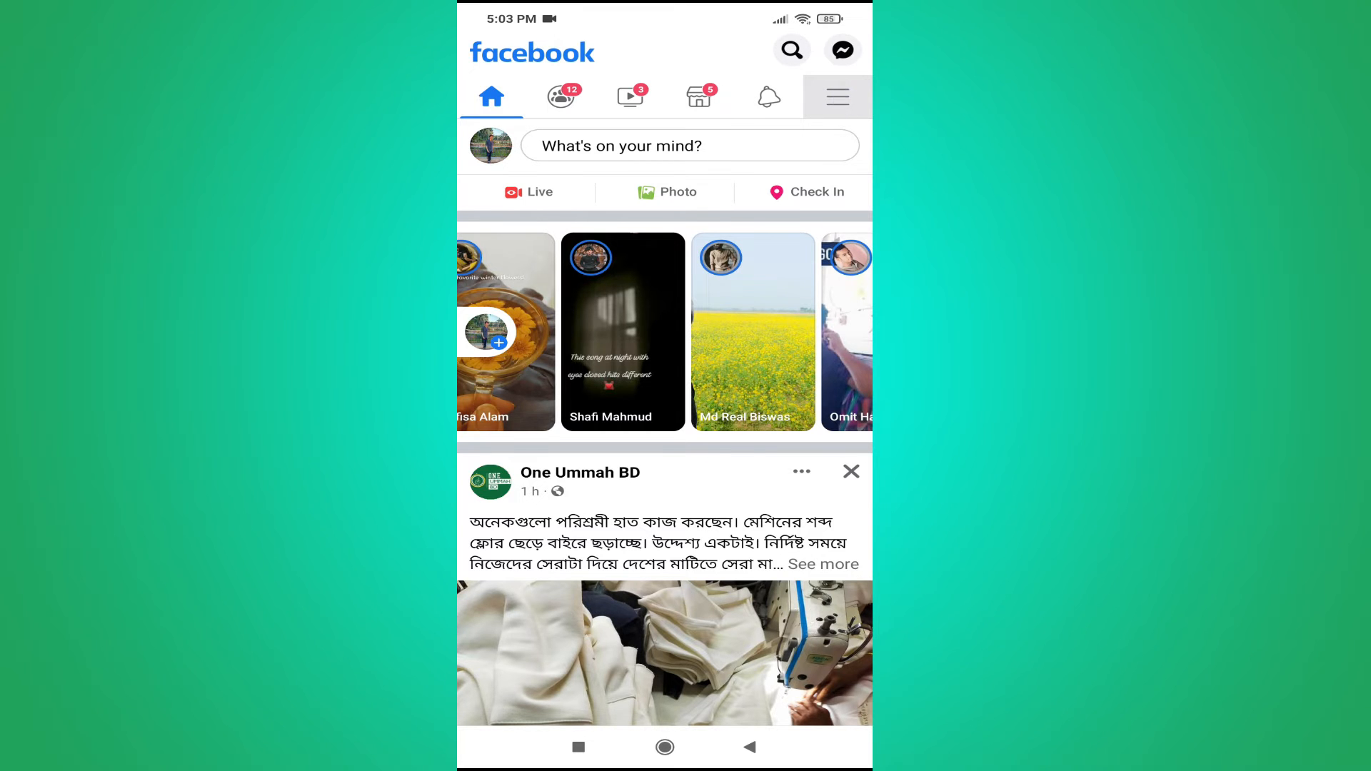
{"action": "left_click", "coordinate": [835, 97]}
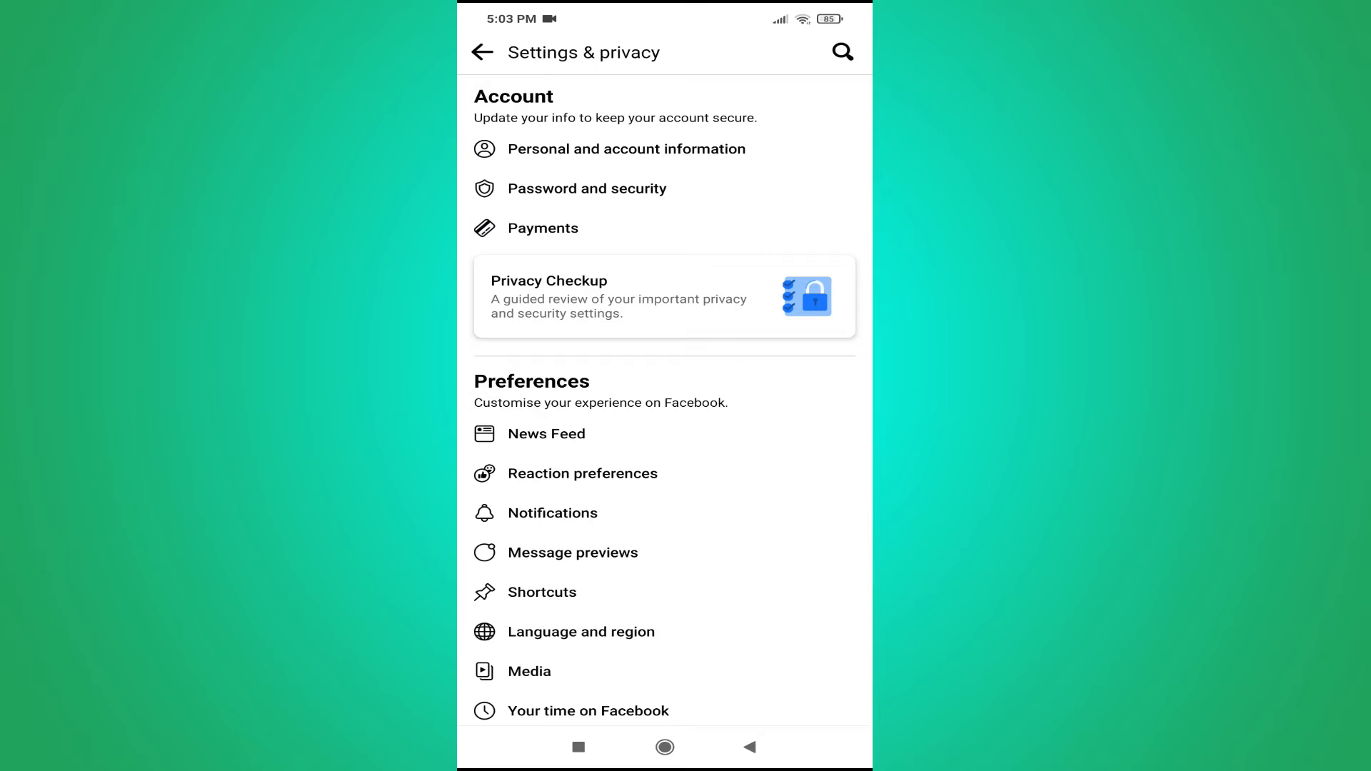
{"action": "scroll", "scroll_direction": "down", "scroll_amount": 3}
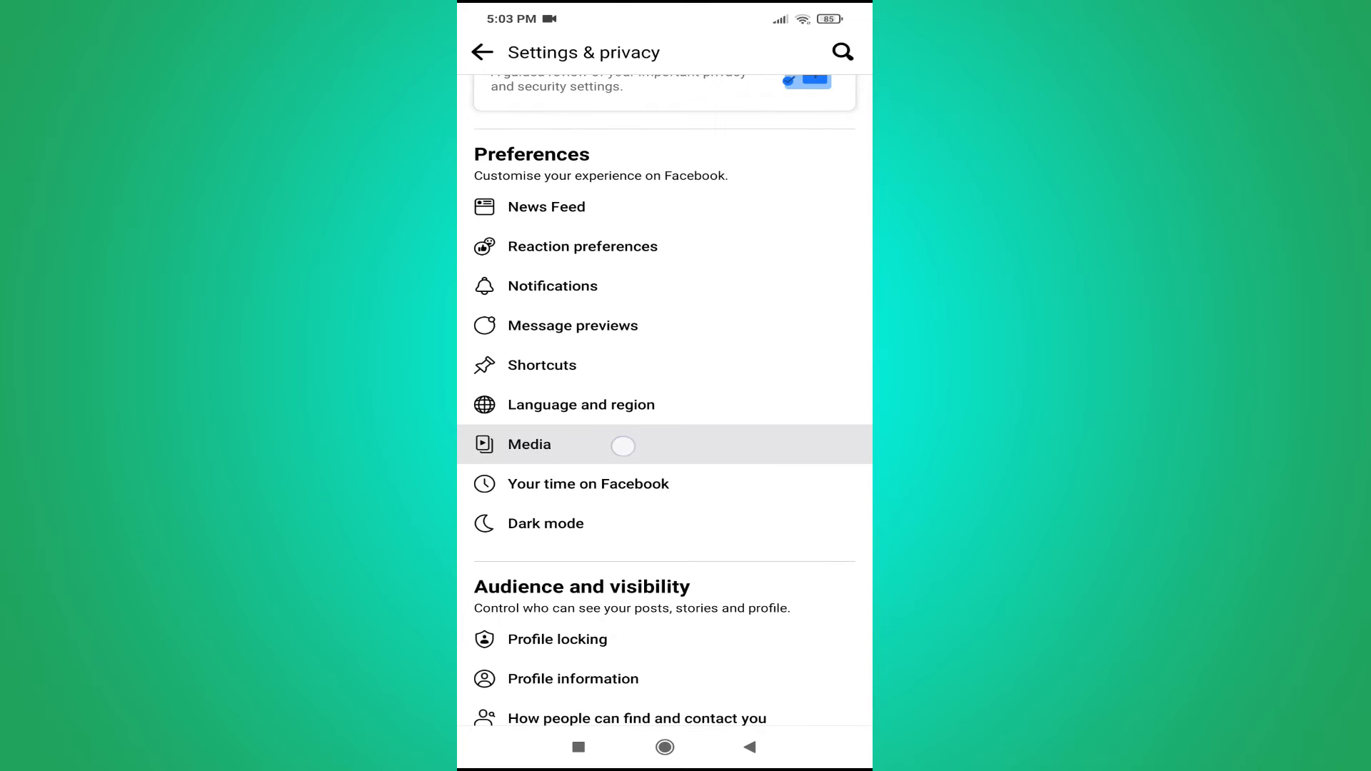
{"action": "left_click", "coordinate": [529, 445]}
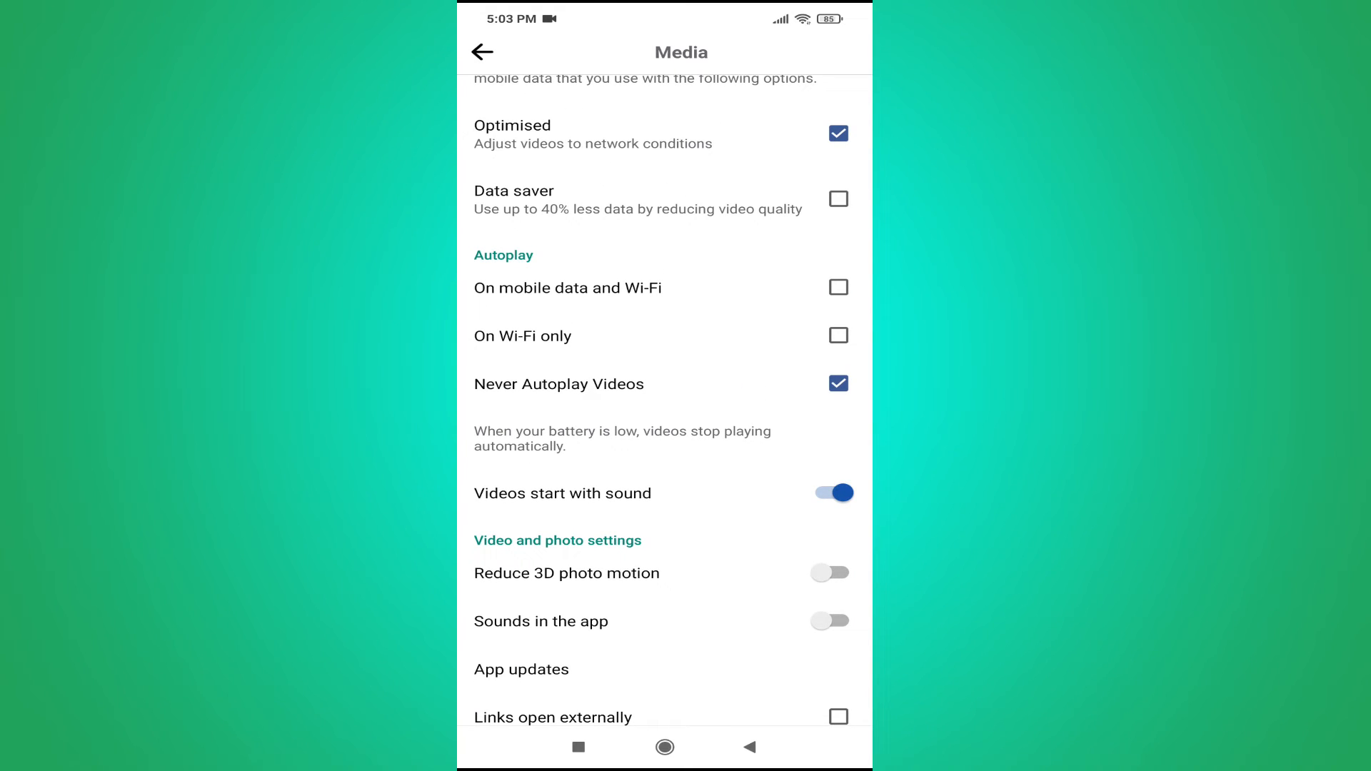
Step: Switch Autoplay through mobile data and Wi-Fi, Wi-Fi only, then Never Autoplay Videos, saved
{"action": "left_click", "coordinate": [837, 288]}
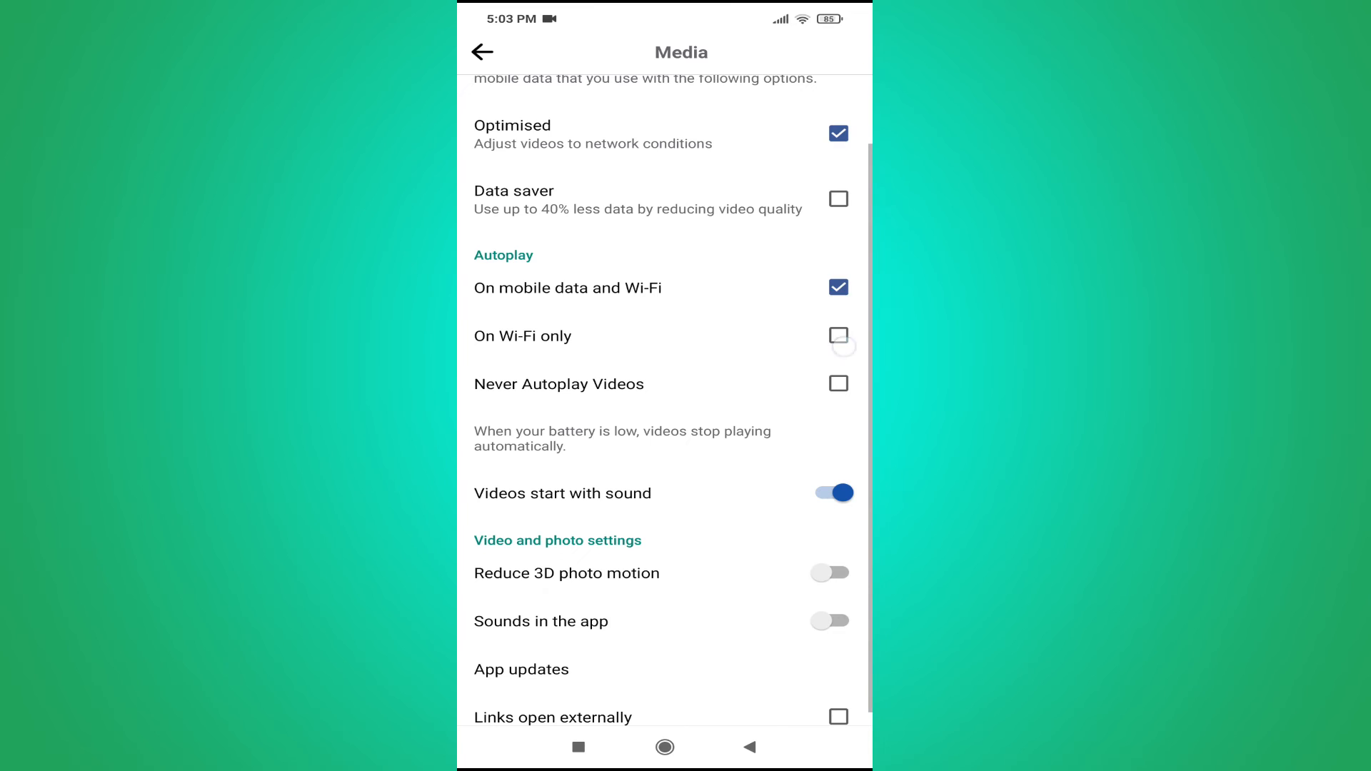
{"action": "left_click", "coordinate": [837, 336]}
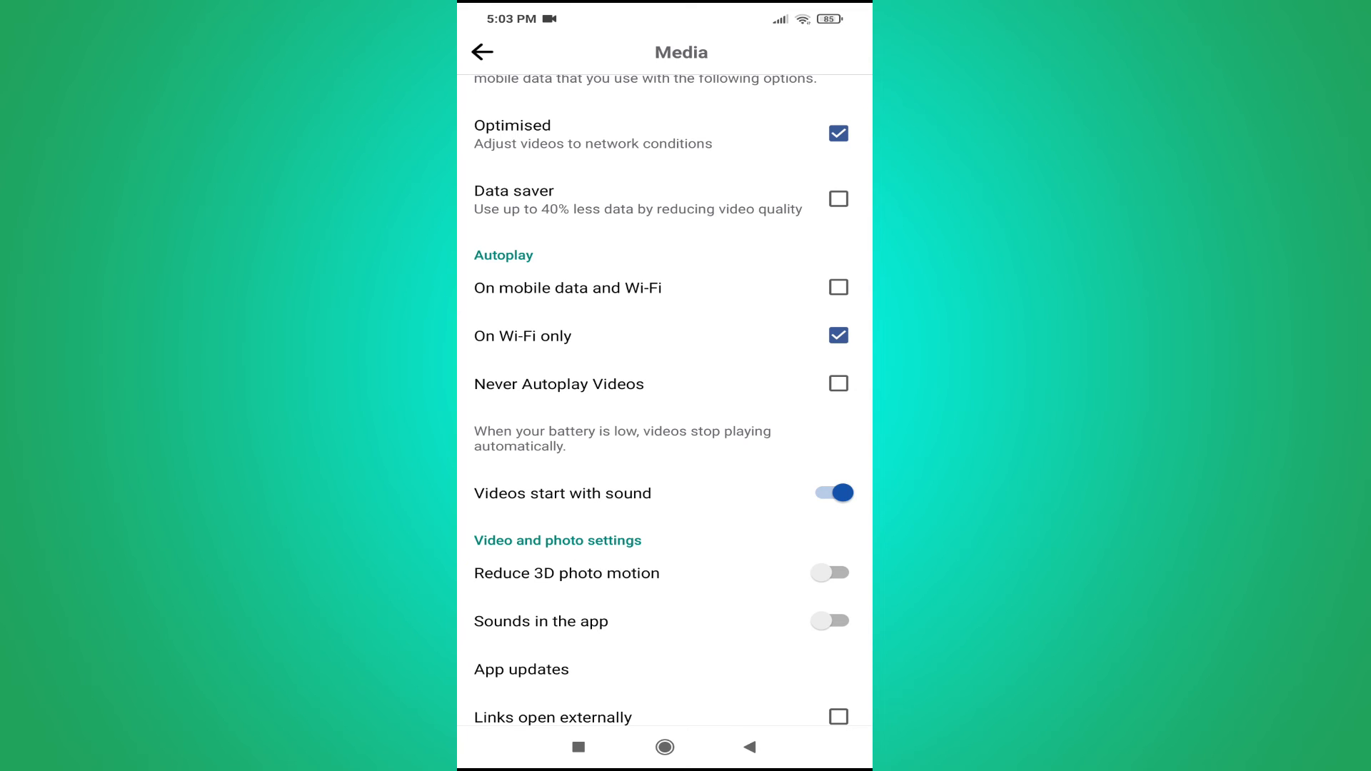
{"action": "left_click", "coordinate": [837, 383]}
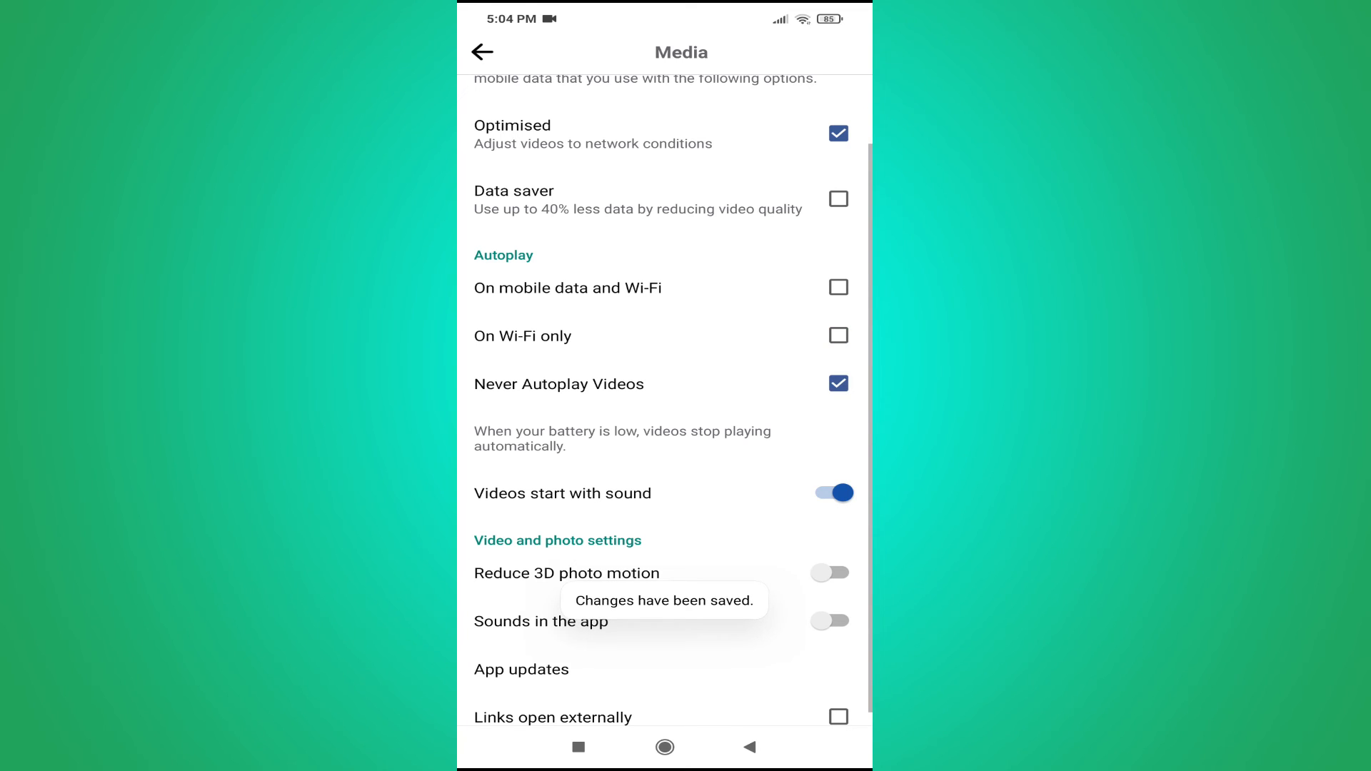